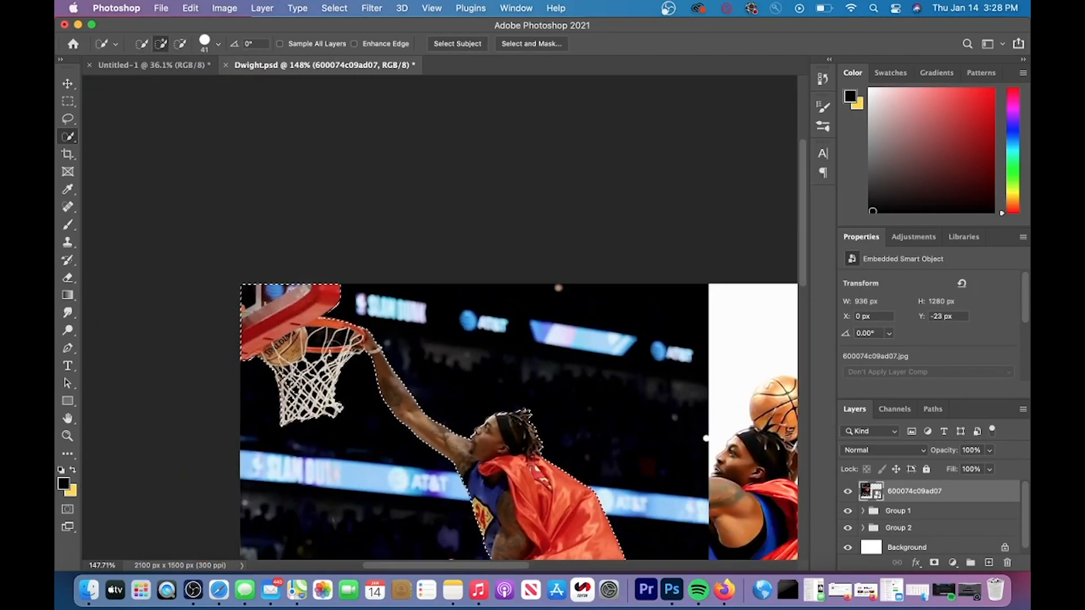
# Zoom into the player's legs while cleaning the white fringe left by the layer mask.
pyautogui.scroll(-3)
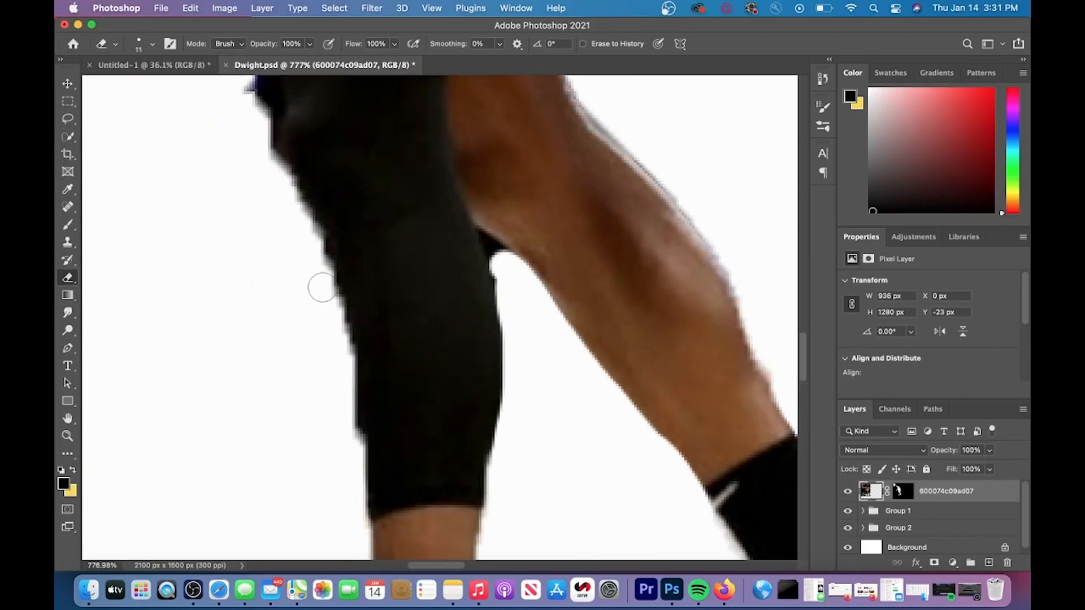
pyautogui.scroll(-3)
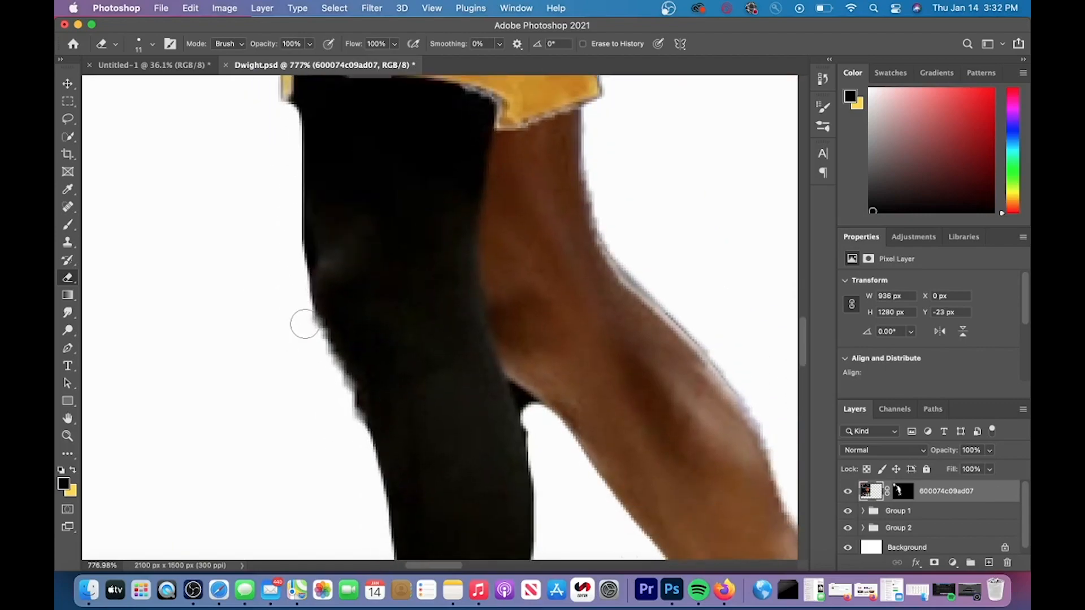
# Apply Reduce Noise to the copied player layer.
pyautogui.click(372, 8)
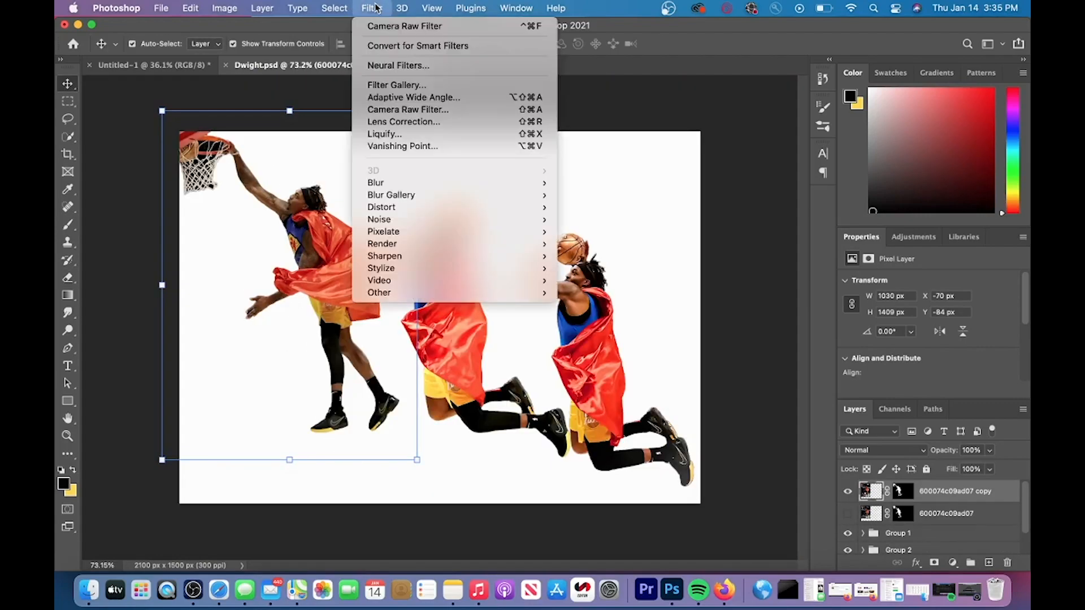
pyautogui.moveTo(379, 219)
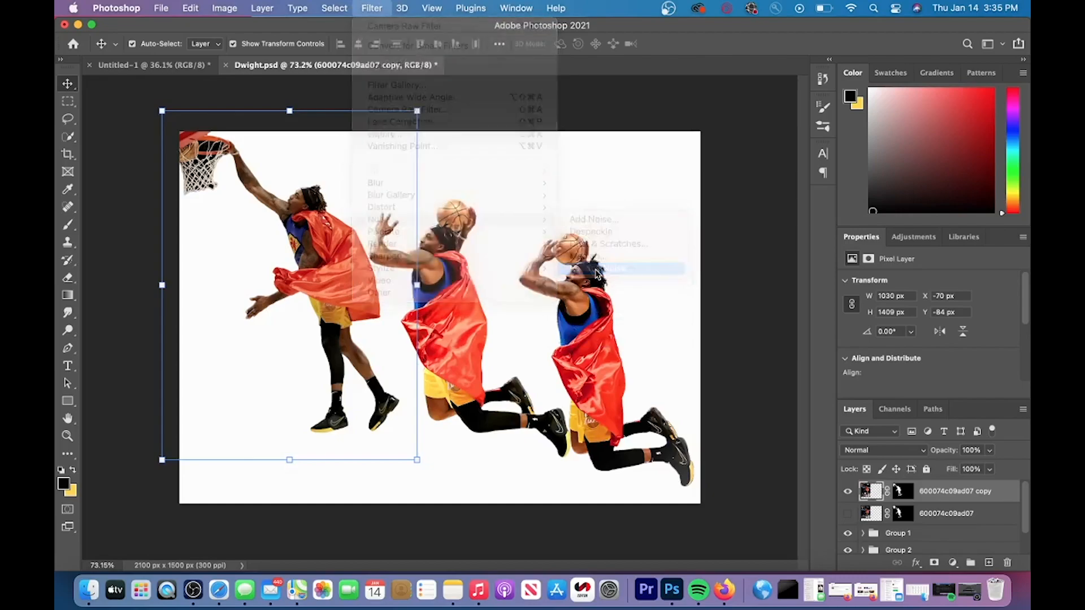
pyautogui.click(620, 269)
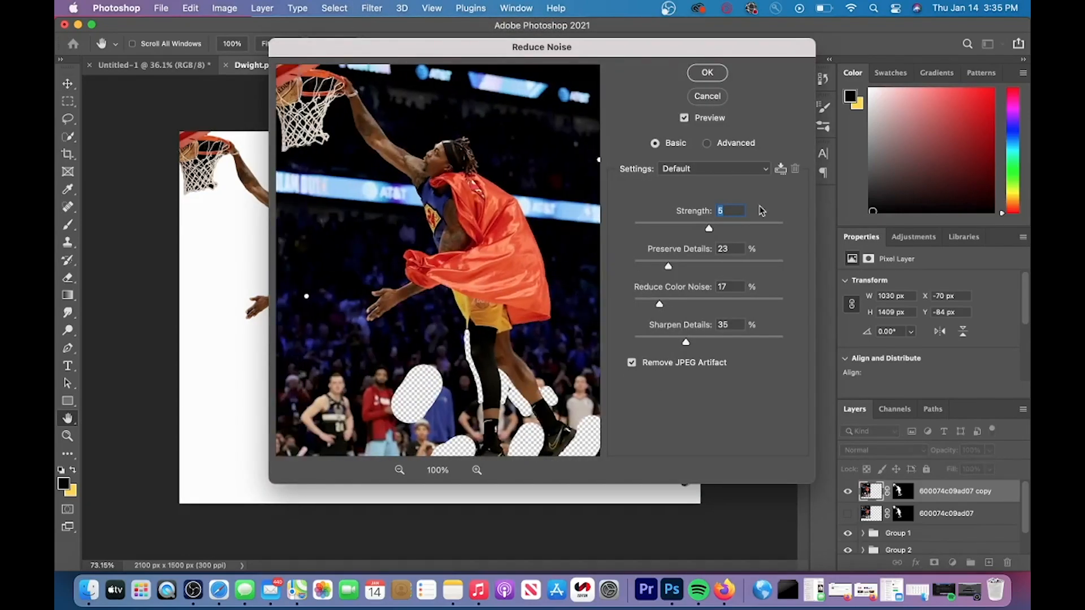
pyautogui.click(706, 72)
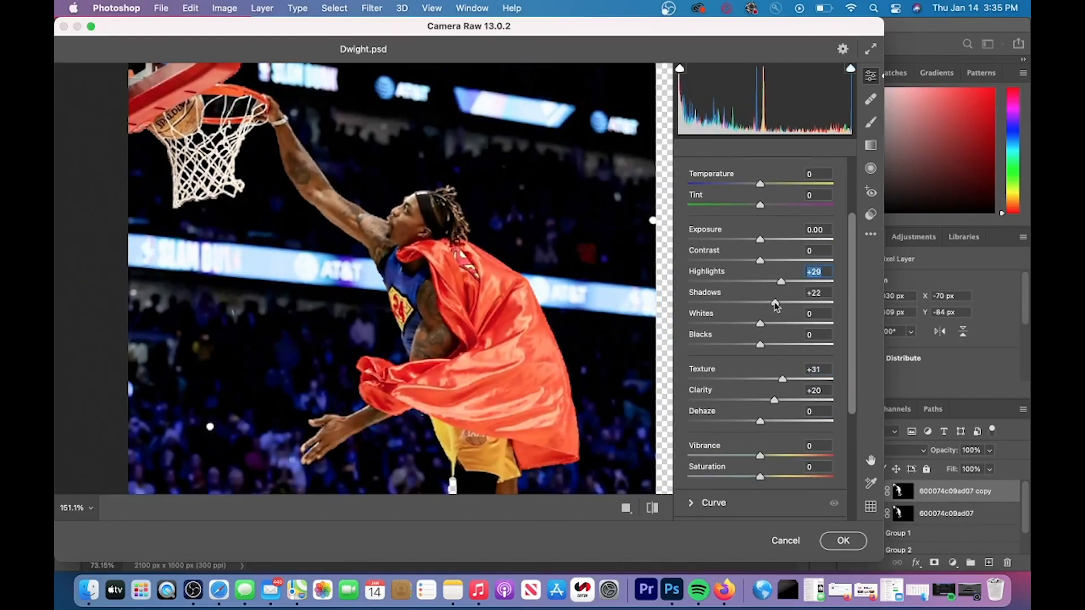
# In Camera Raw Filter, brighten the player's shadows and lift the whites.
pyautogui.click(714, 279)
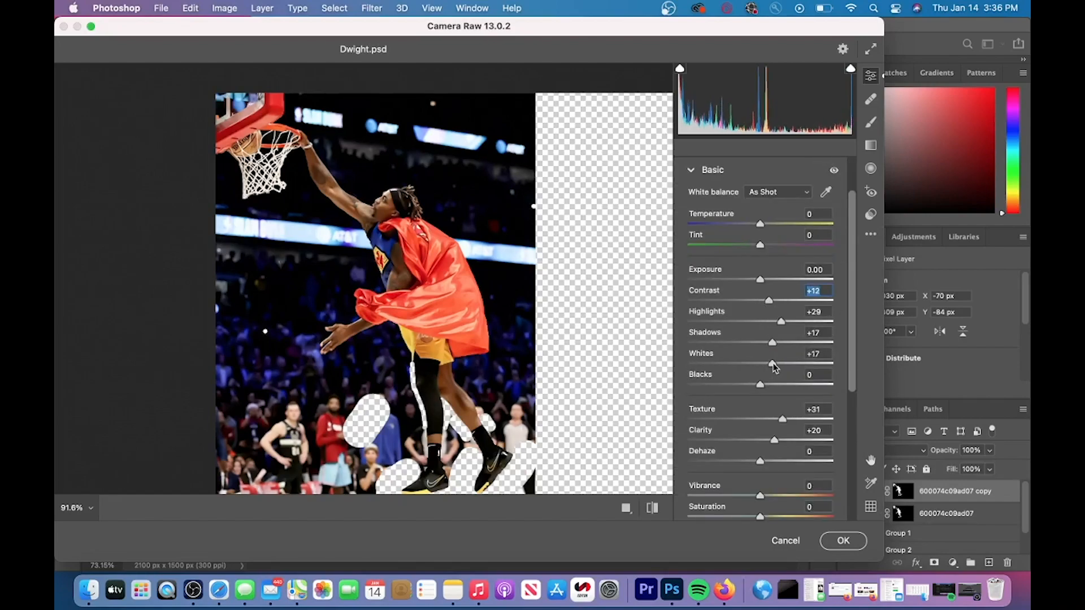
pyautogui.click(843, 540)
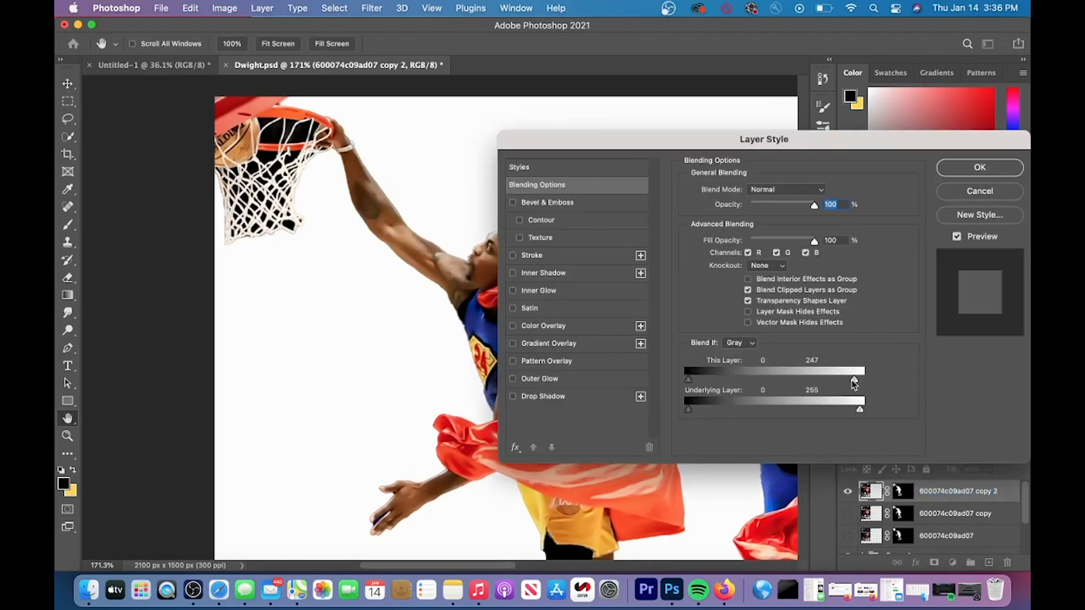
# Drag the Blend If black slider to about 80 to hide the copy's darker tones, and confirm.
pyautogui.moveTo(861, 379); pyautogui.dragTo(717, 379)
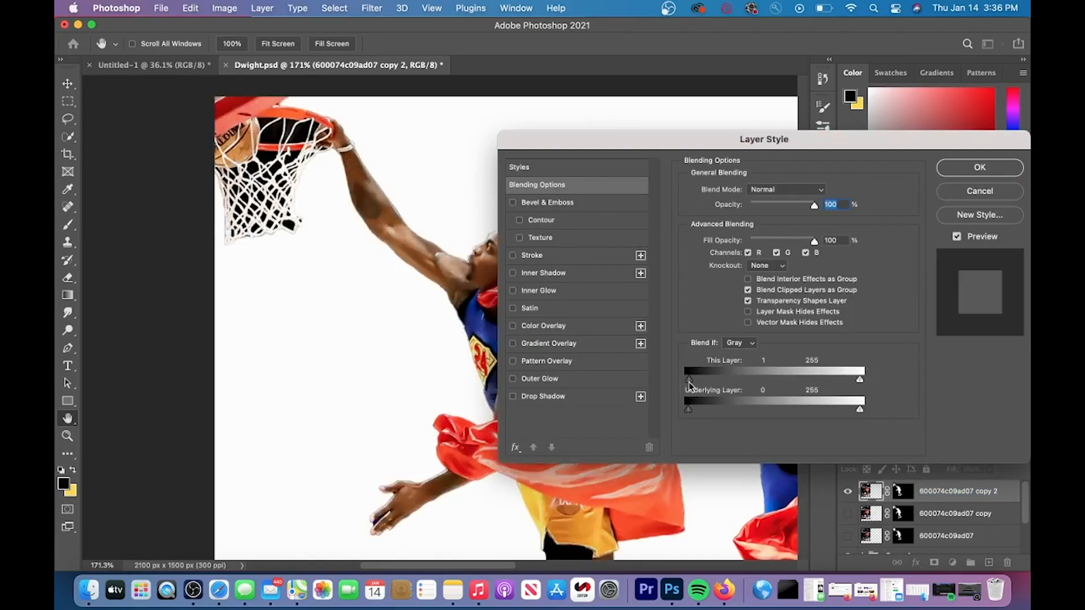
pyautogui.moveTo(687, 379); pyautogui.dragTo(774, 380)
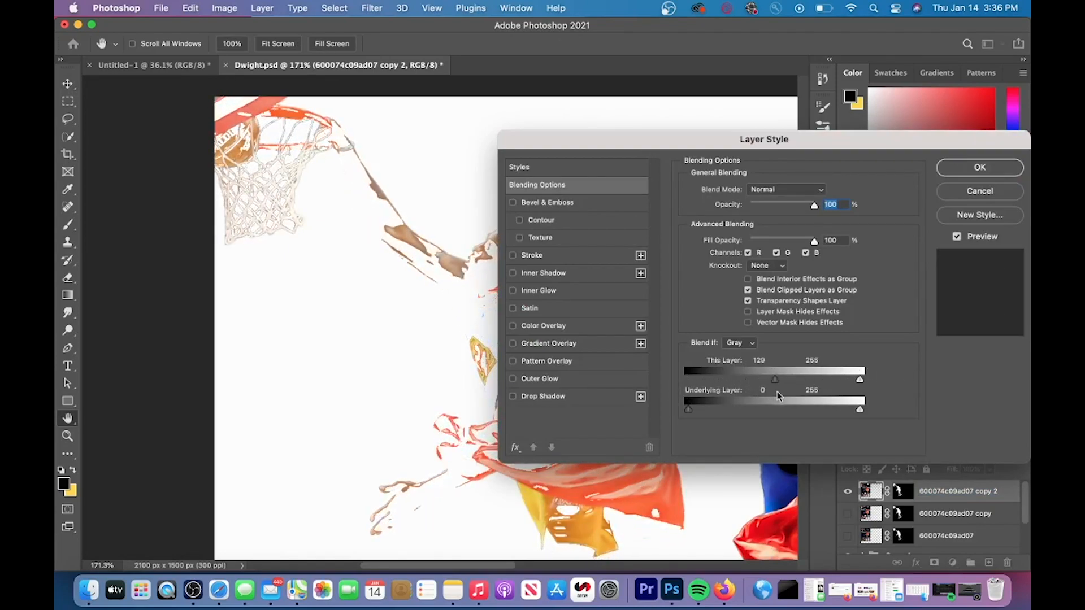
pyautogui.moveTo(776, 380); pyautogui.dragTo(803, 380)
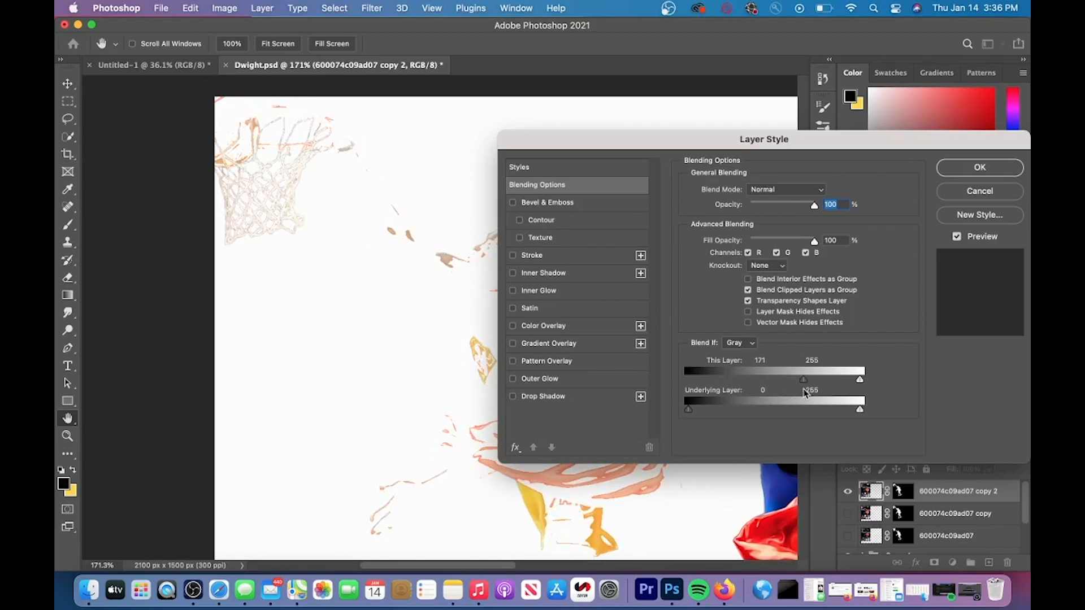
pyautogui.moveTo(802, 379); pyautogui.dragTo(766, 379)
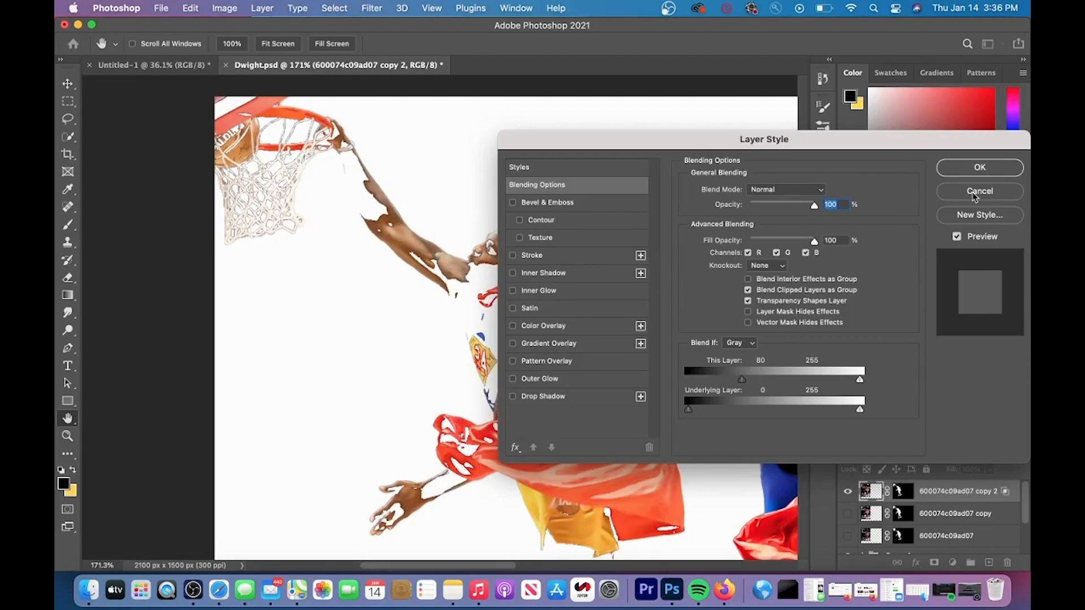
pyautogui.click(979, 191)
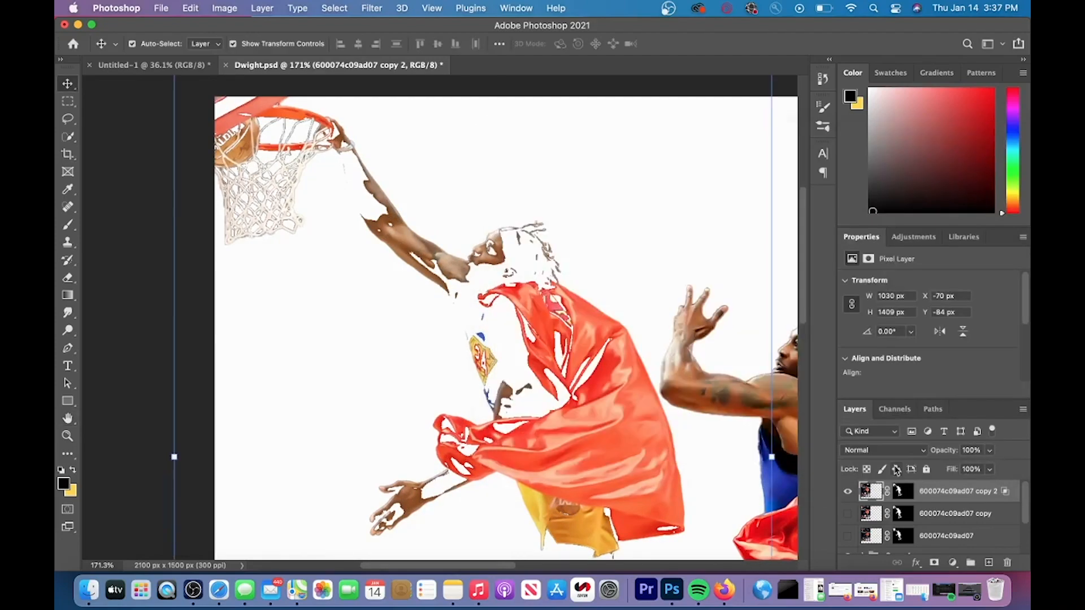
pyautogui.click(847, 514)
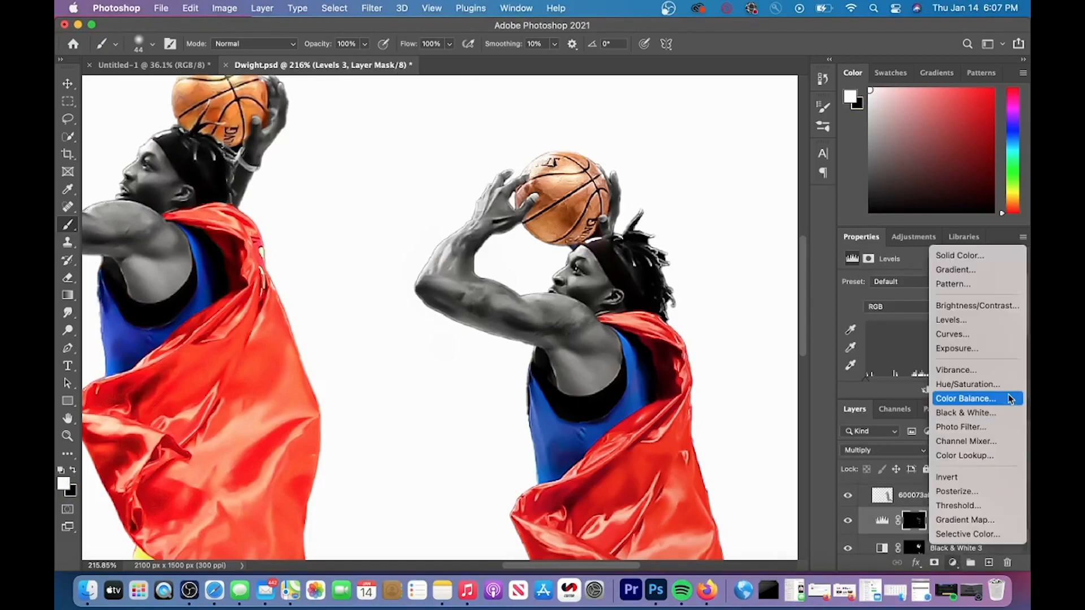
# Add a Brightness/Contrast adjustment above Levels and raise its slider.
pyautogui.click(976, 305)
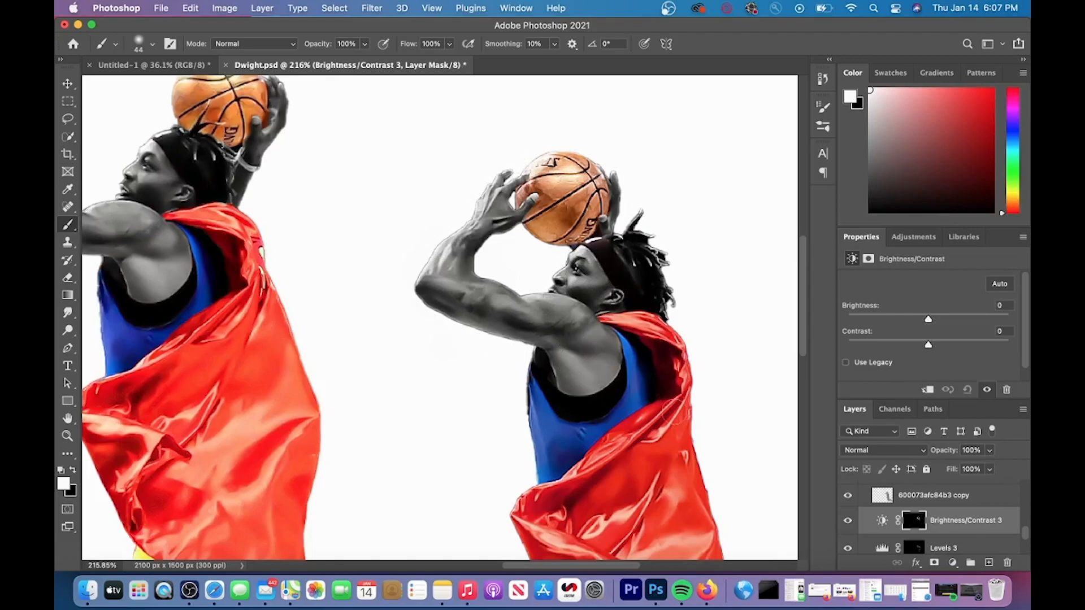
pyautogui.moveTo(928, 319); pyautogui.dragTo(961, 318)
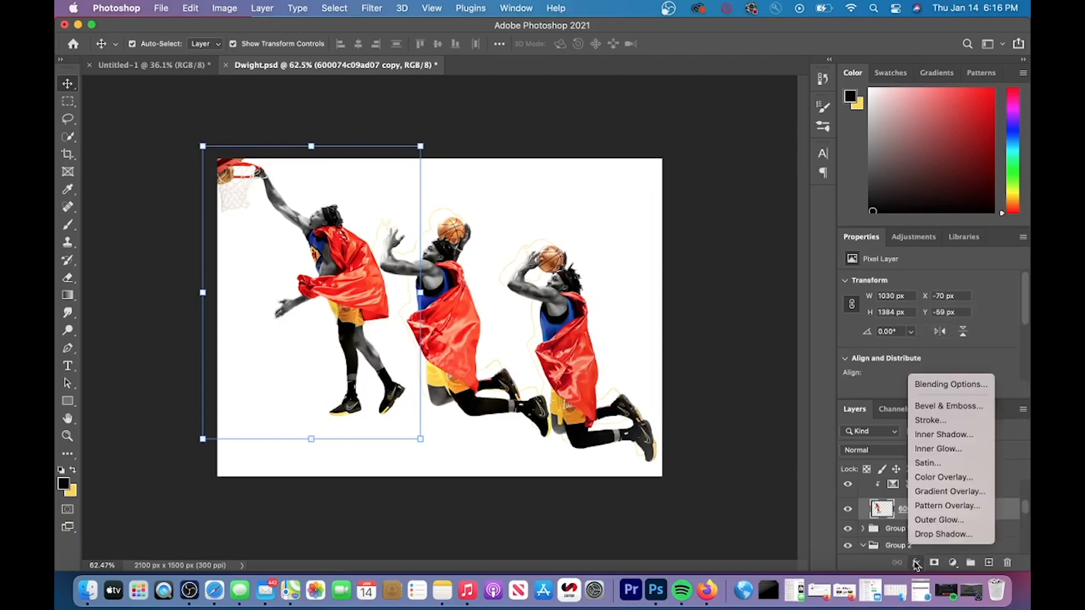
# In Blending Options set Fill Opacity to 0 and enable a Stroke outline around the players.
pyautogui.click(950, 385)
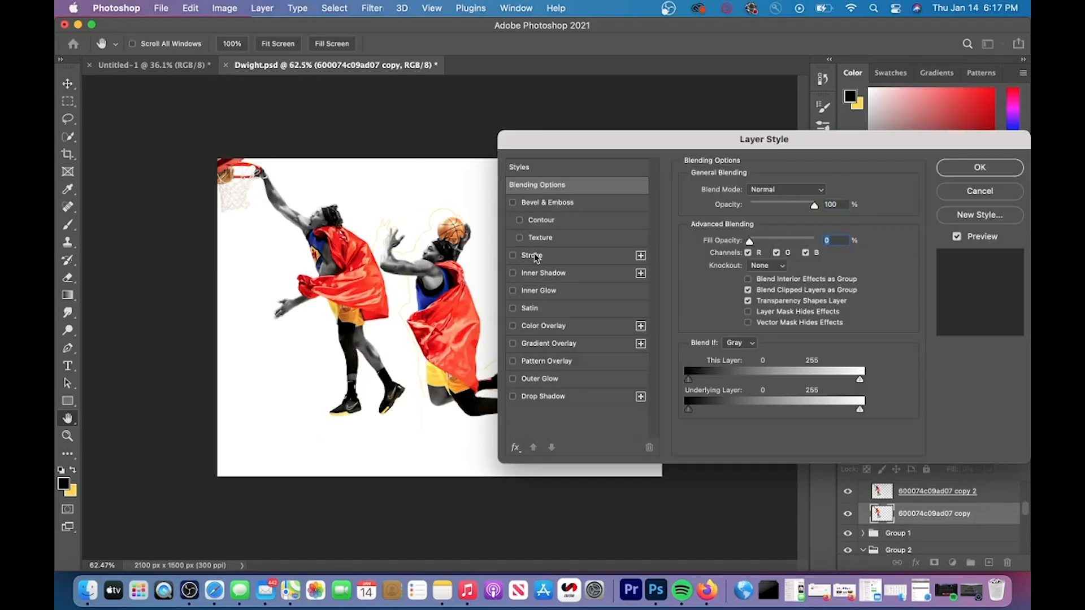
pyautogui.click(513, 256)
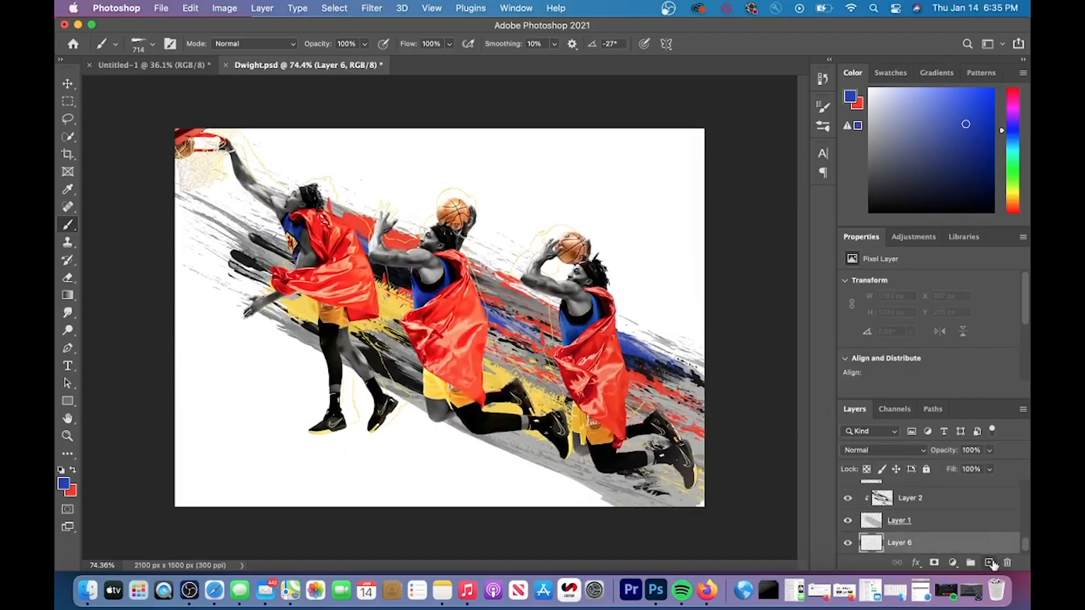
# Create a new empty layer to paint the coloured brush streaks on.
pyautogui.click(160, 8)
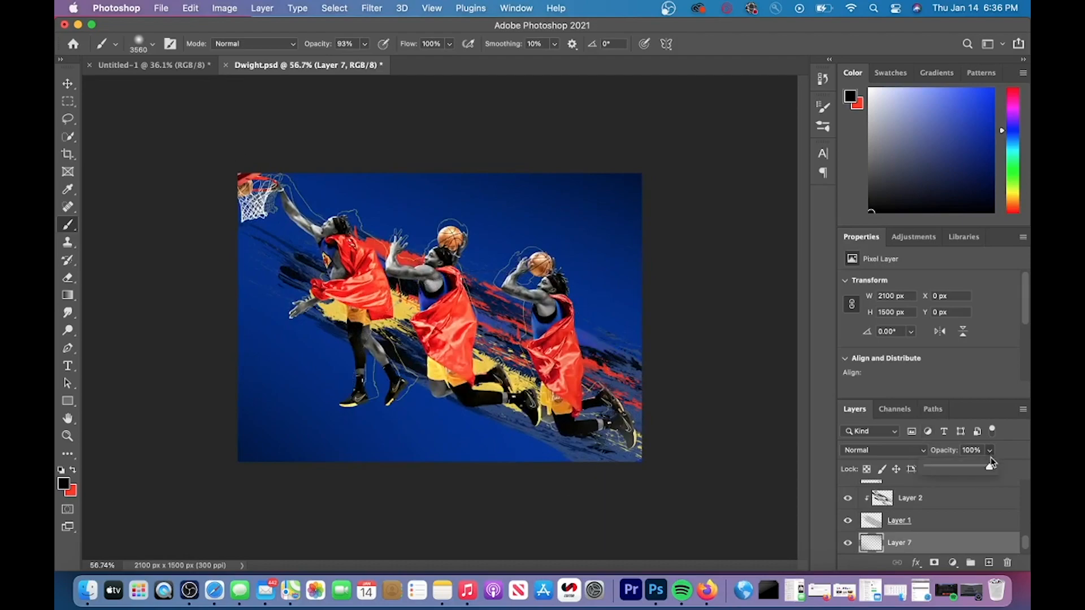
# Lower Layer 7 opacity to 78% and create a new empty layer above it.
pyautogui.moveTo(985, 468); pyautogui.dragTo(976, 468)
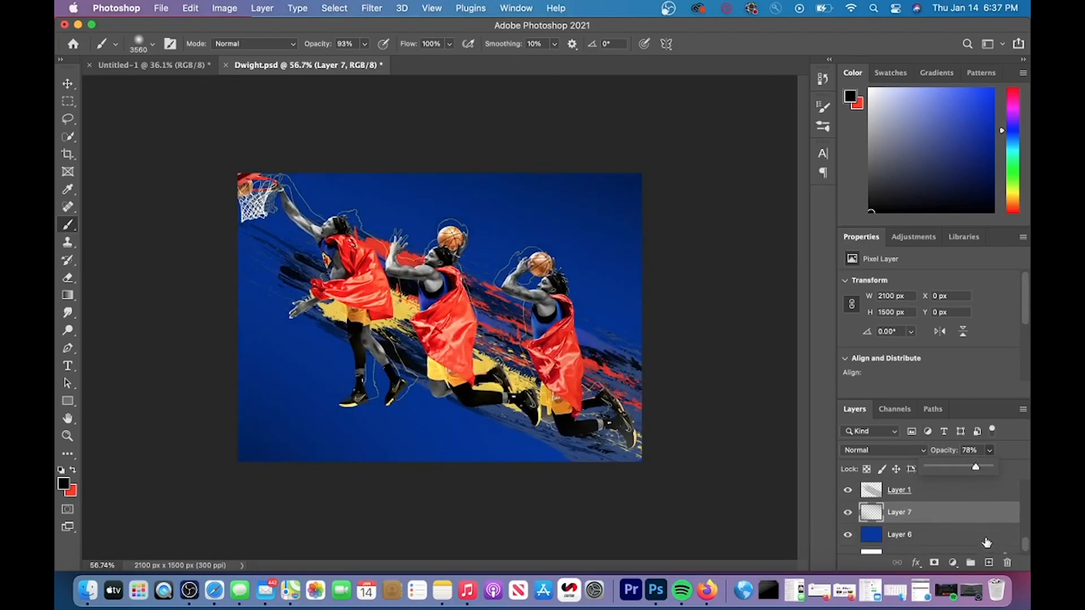
pyautogui.click(150, 44)
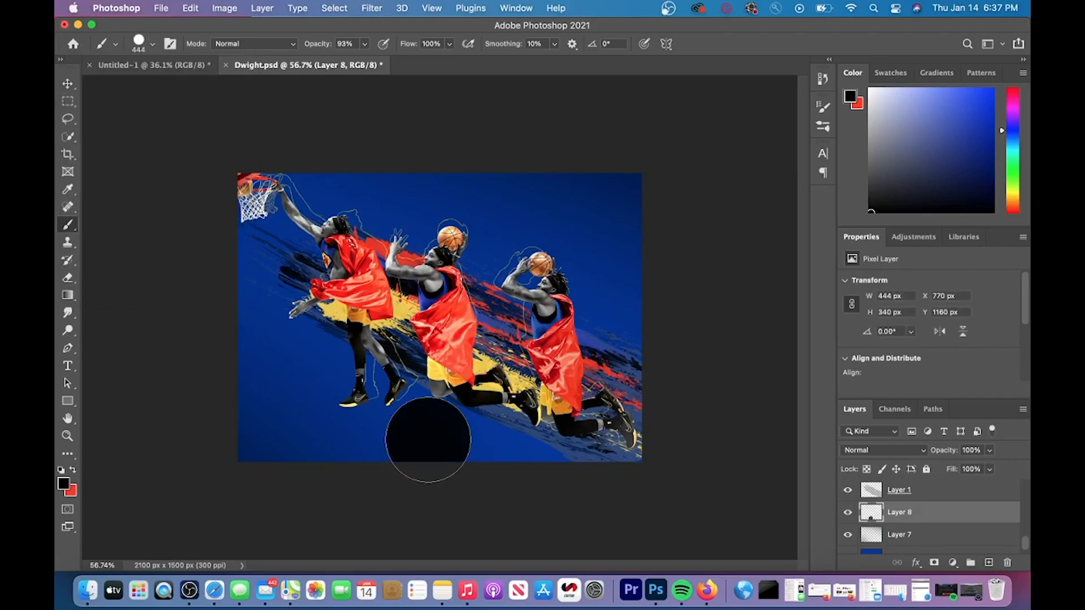
# Free Transform and distort the dark ellipse into a flat shadow stretched beneath the players.
pyautogui.press('cmd+t')
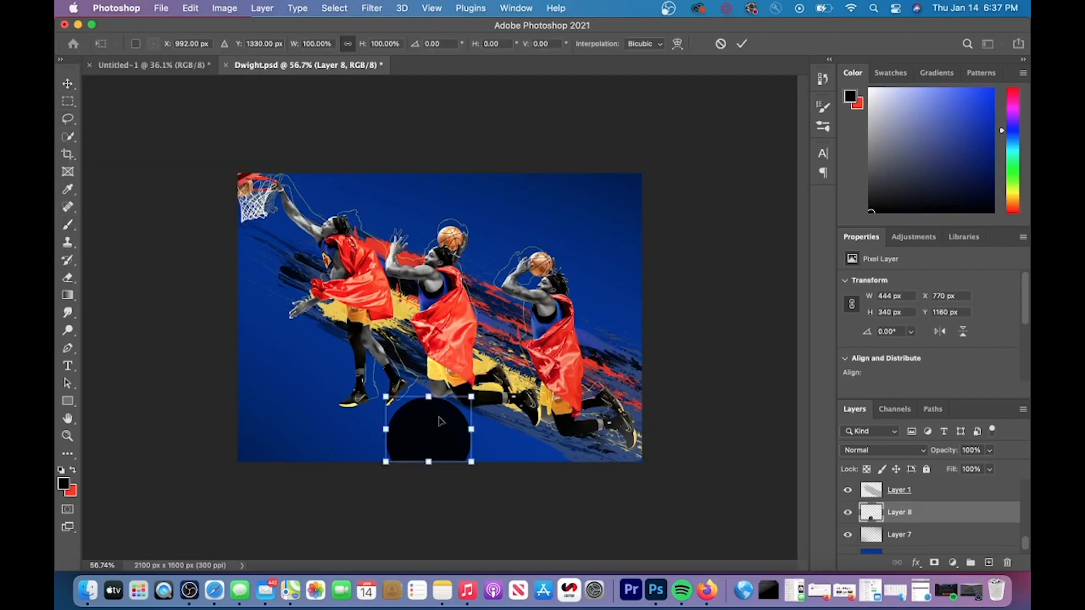
pyautogui.rightClick(430, 426)
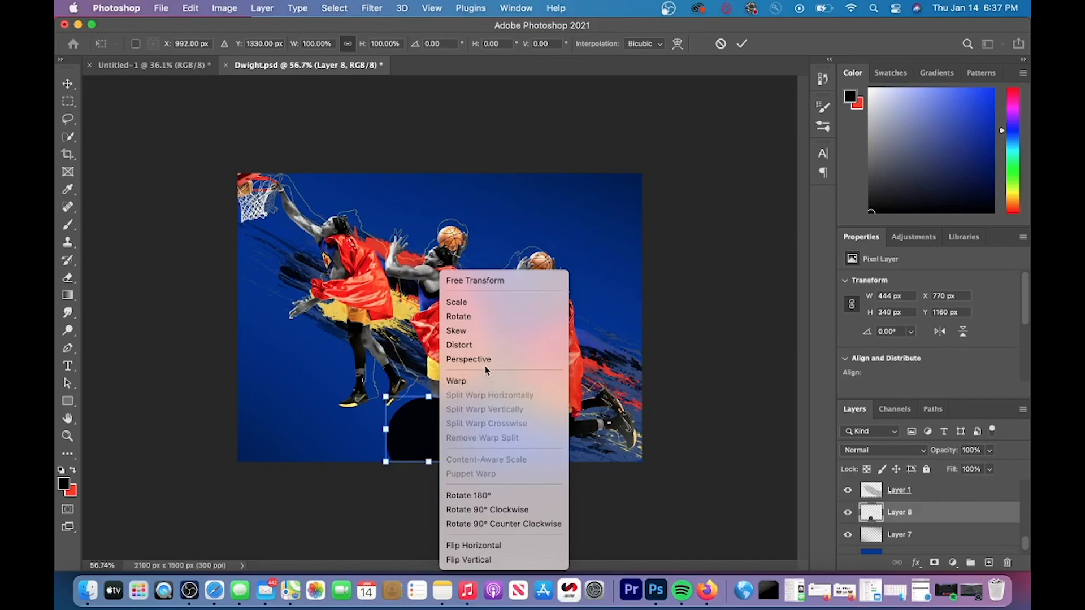
pyautogui.moveTo(491, 430)
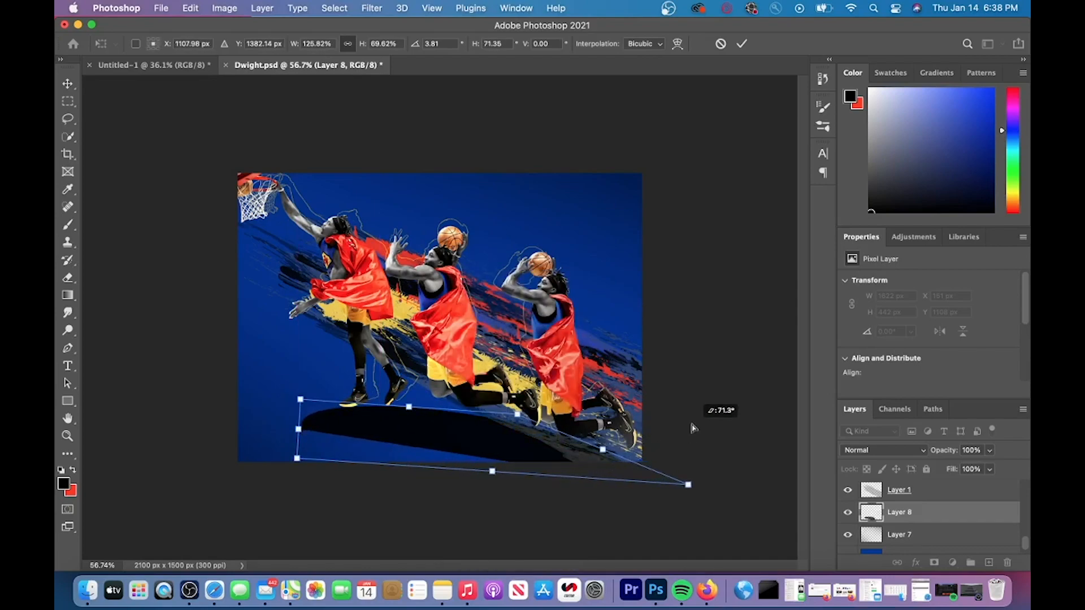
pyautogui.moveTo(688, 484); pyautogui.dragTo(751, 488)
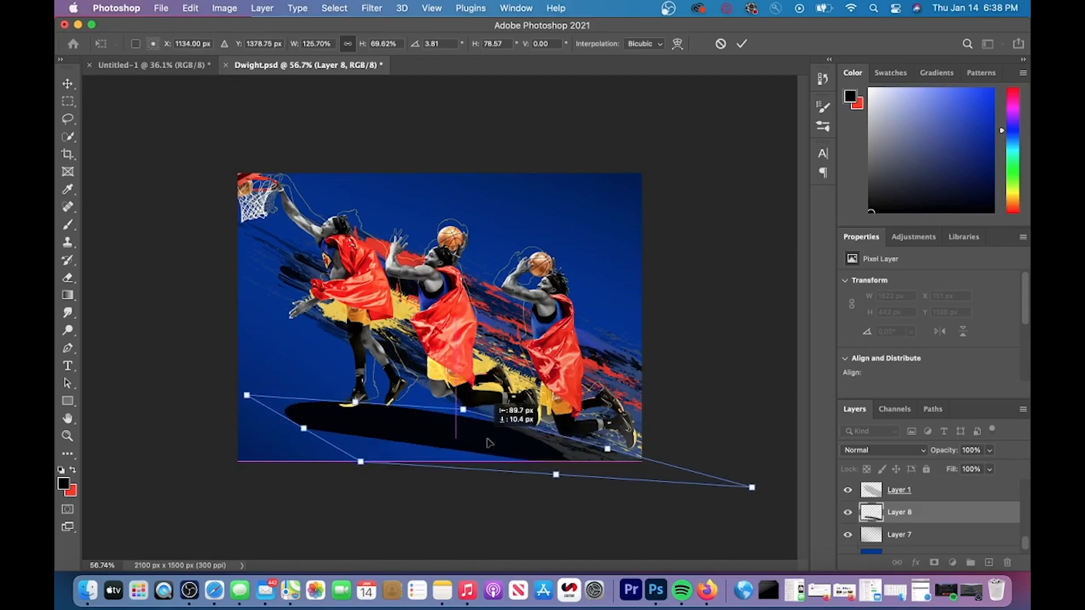
pyautogui.moveTo(245, 395); pyautogui.dragTo(183, 370)
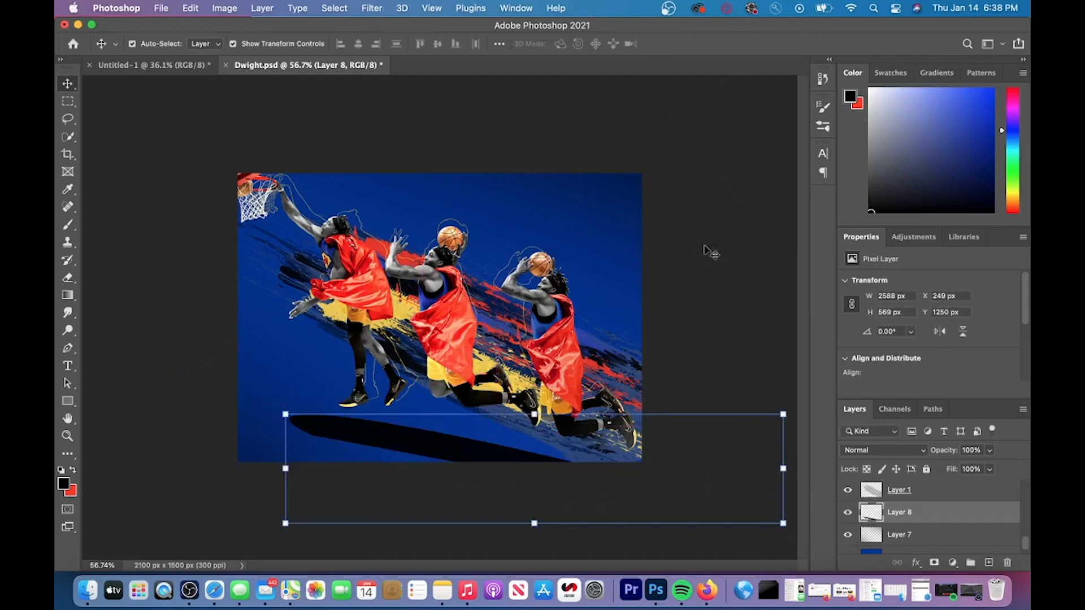
# Soften the shadow with Gaussian Blur and fade it to about 68% opacity.
pyautogui.click(372, 8)
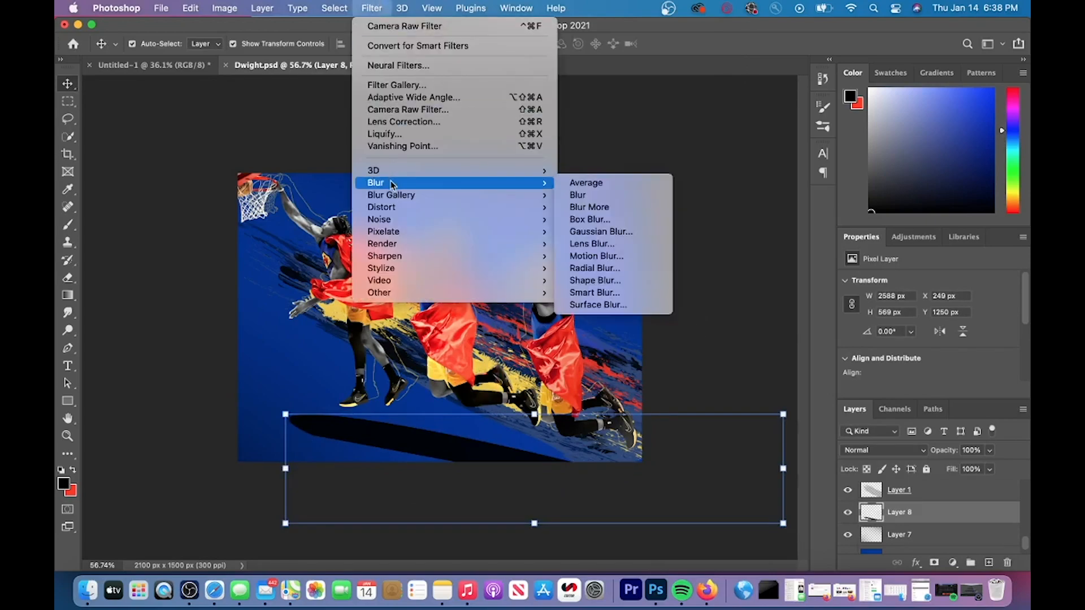
pyautogui.click(600, 230)
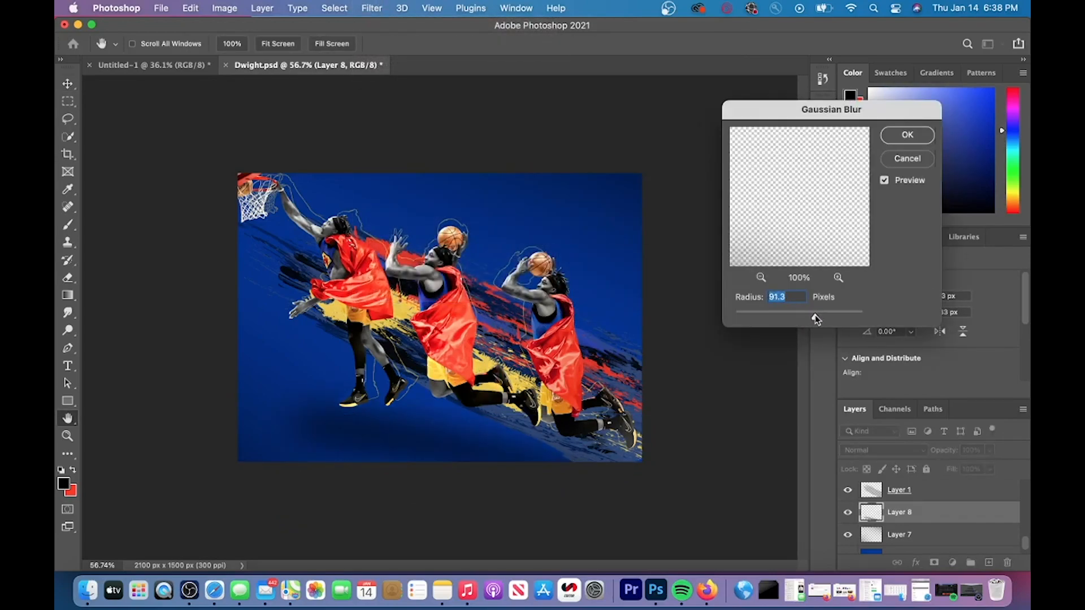
pyautogui.click(908, 134)
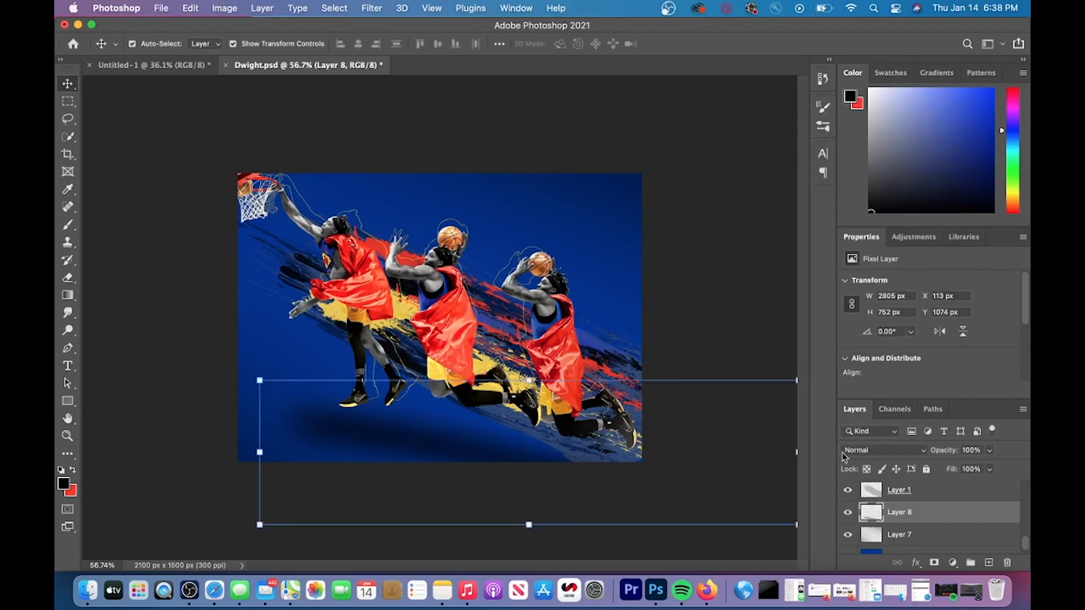
pyautogui.moveTo(990, 468); pyautogui.dragTo(958, 468)
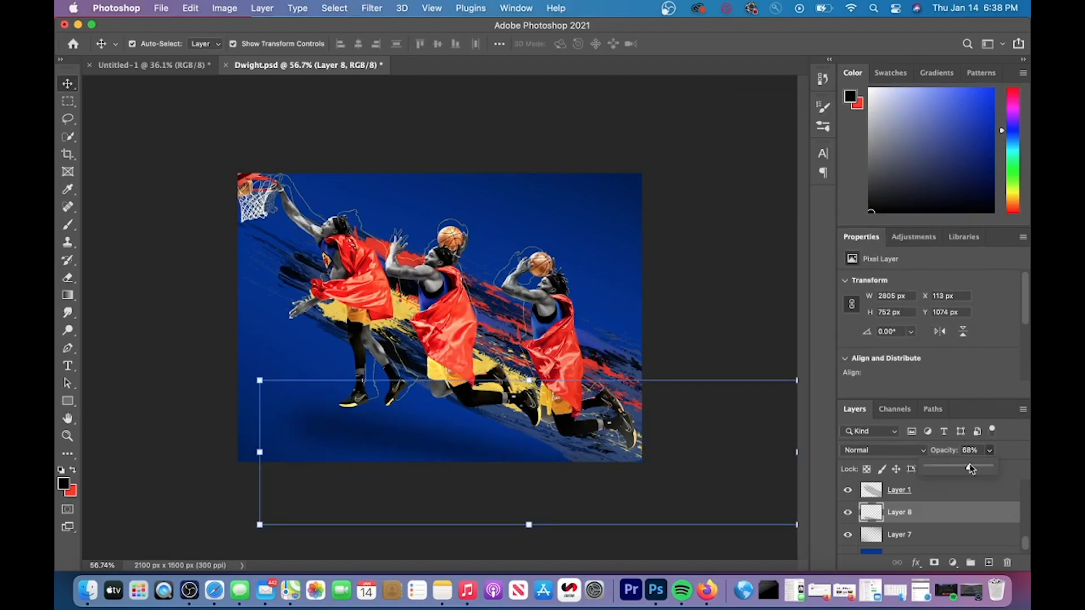
pyautogui.moveTo(972, 467); pyautogui.dragTo(959, 467)
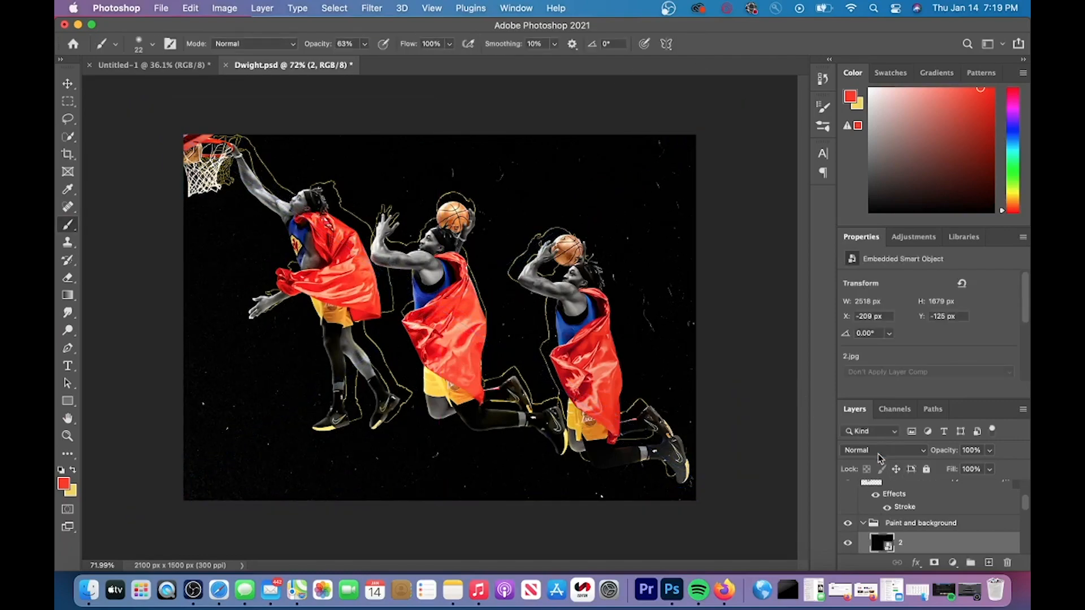
# Change the background's blend mode and confirm a colorized Hue/Saturation at Hue 45, Saturation +100, Lightness -13.
pyautogui.click(884, 450)
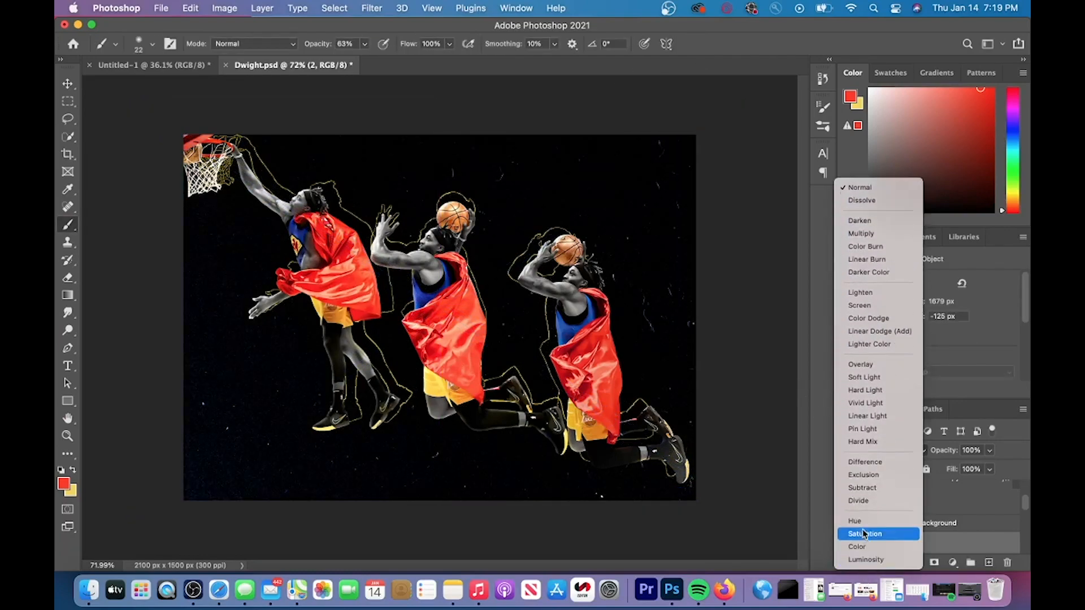
pyautogui.click(863, 475)
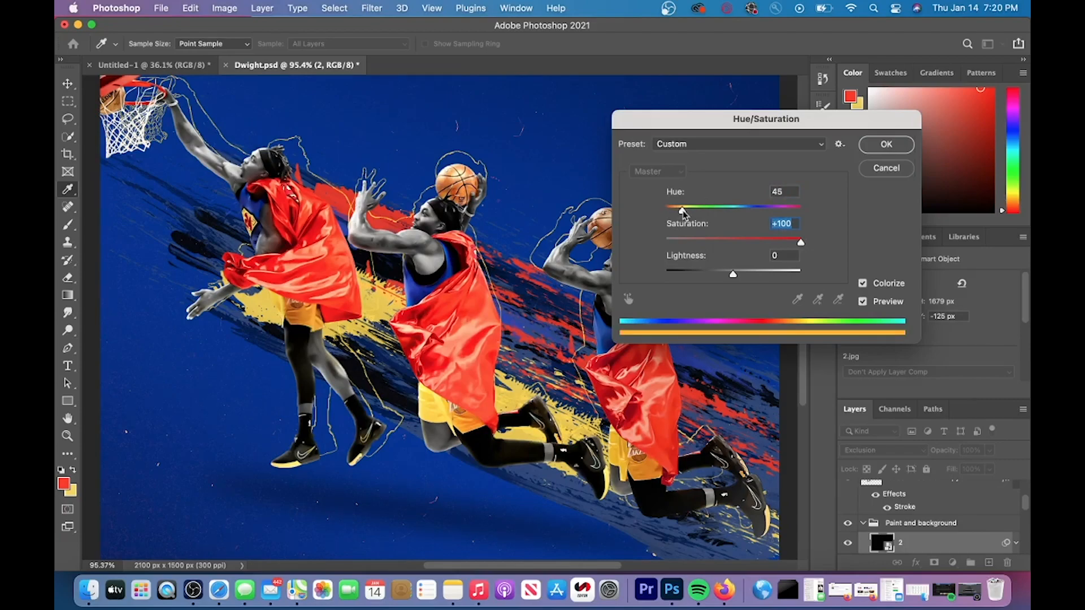
pyautogui.moveTo(732, 274); pyautogui.dragTo(725, 274)
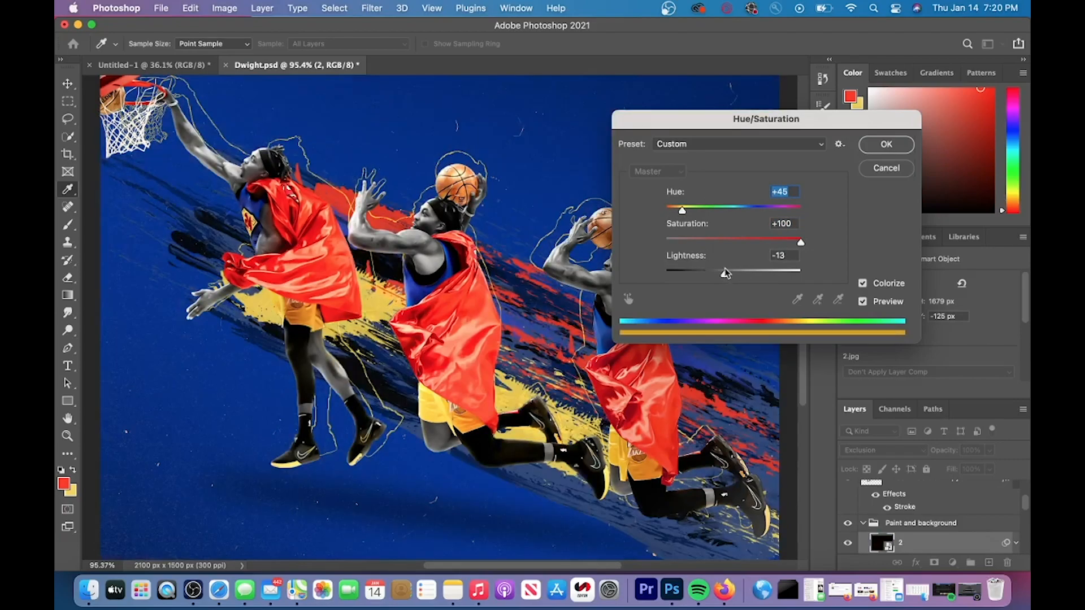
pyautogui.click(886, 144)
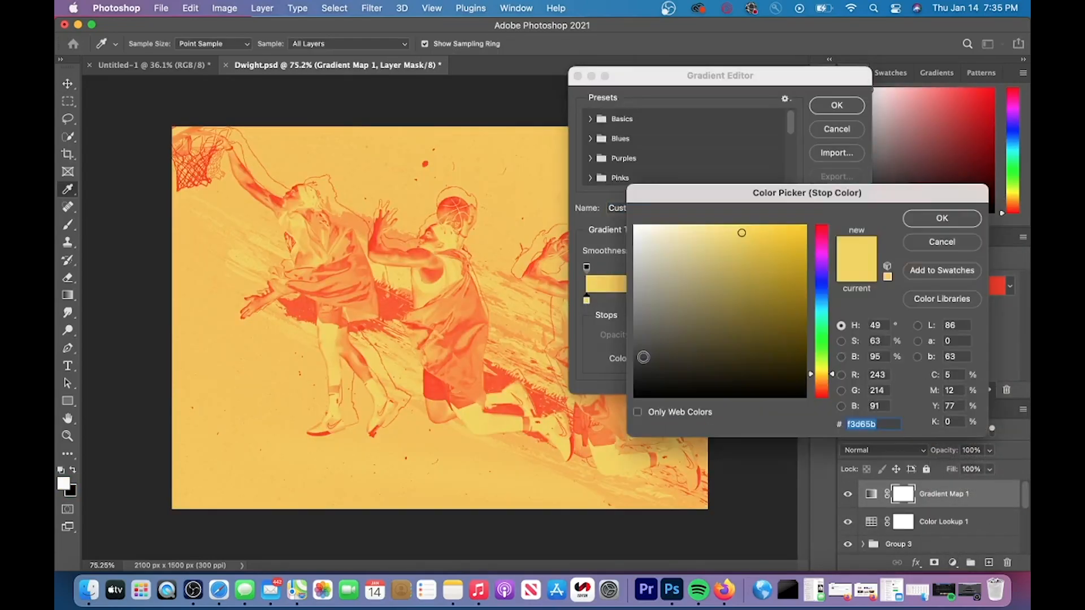
# Accept the black-to-white gradient and blend the Gradient Map as Soft Light.
pyautogui.click(942, 219)
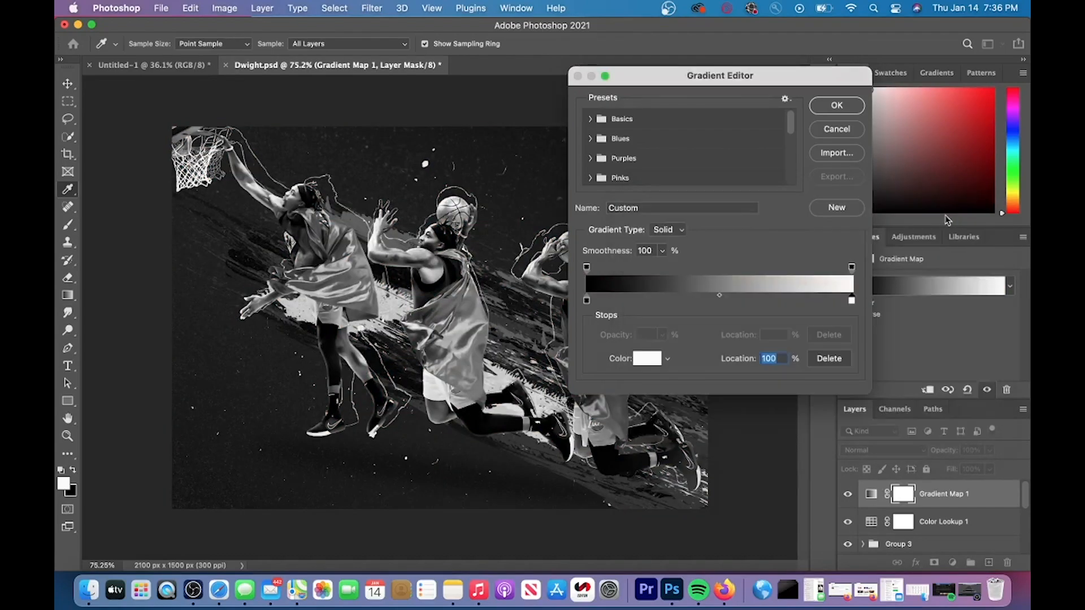
pyautogui.click(836, 105)
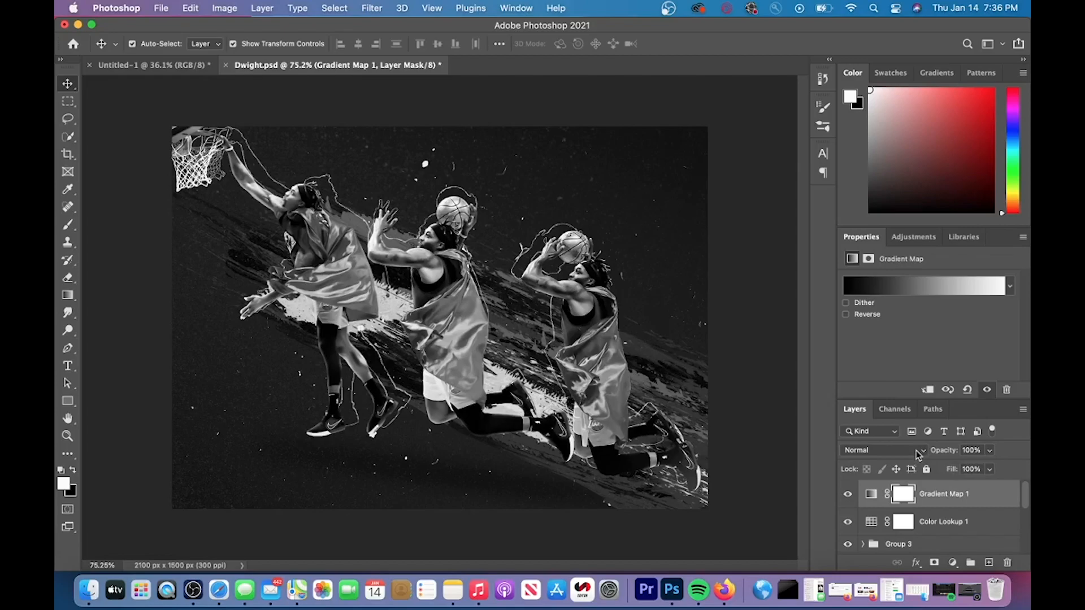
pyautogui.click(880, 450)
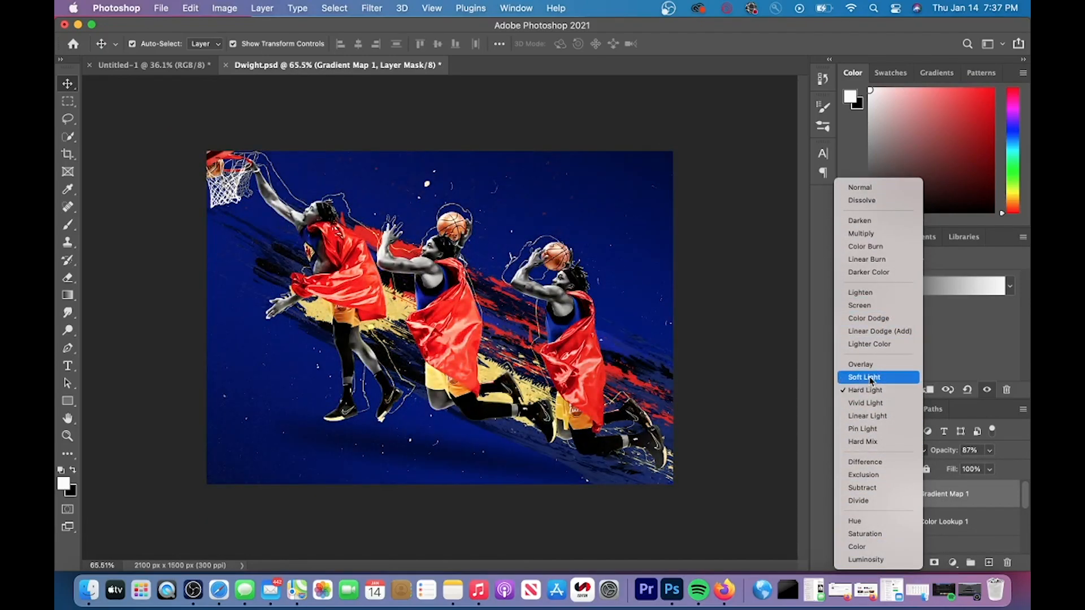
pyautogui.click(862, 378)
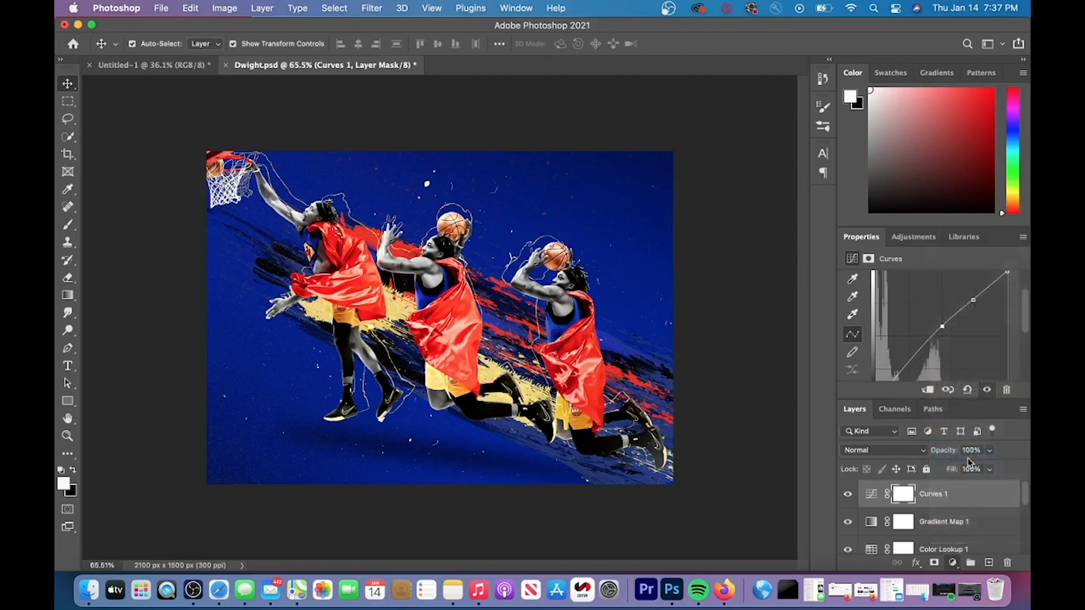
# Apply the Moonlight.3DL color lookup, then add Brightness/Contrast with Brightness raised to about 24.
pyautogui.click(899, 474)
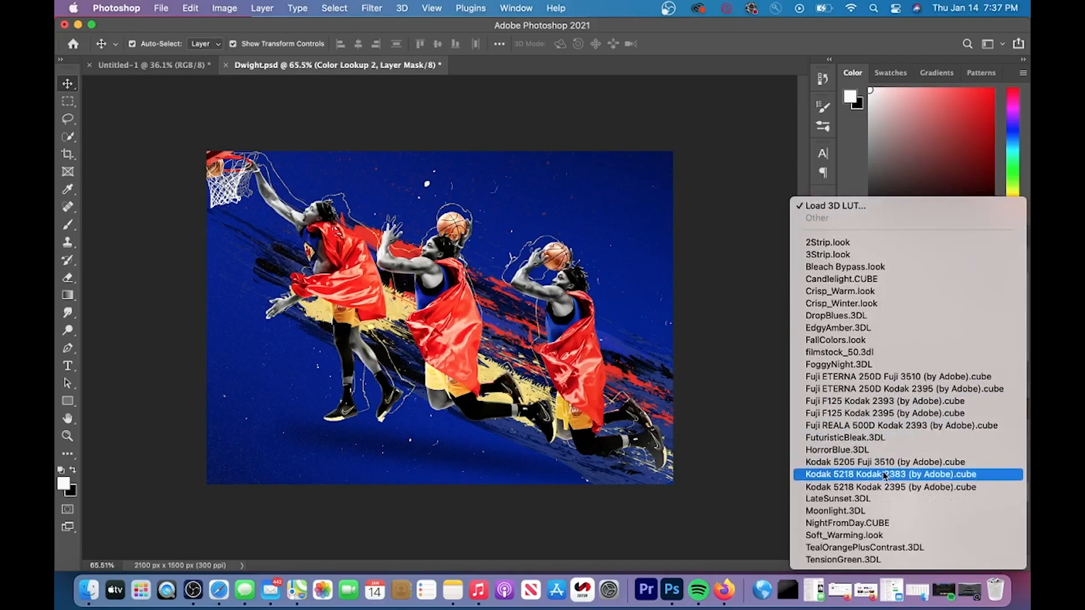
pyautogui.click(836, 511)
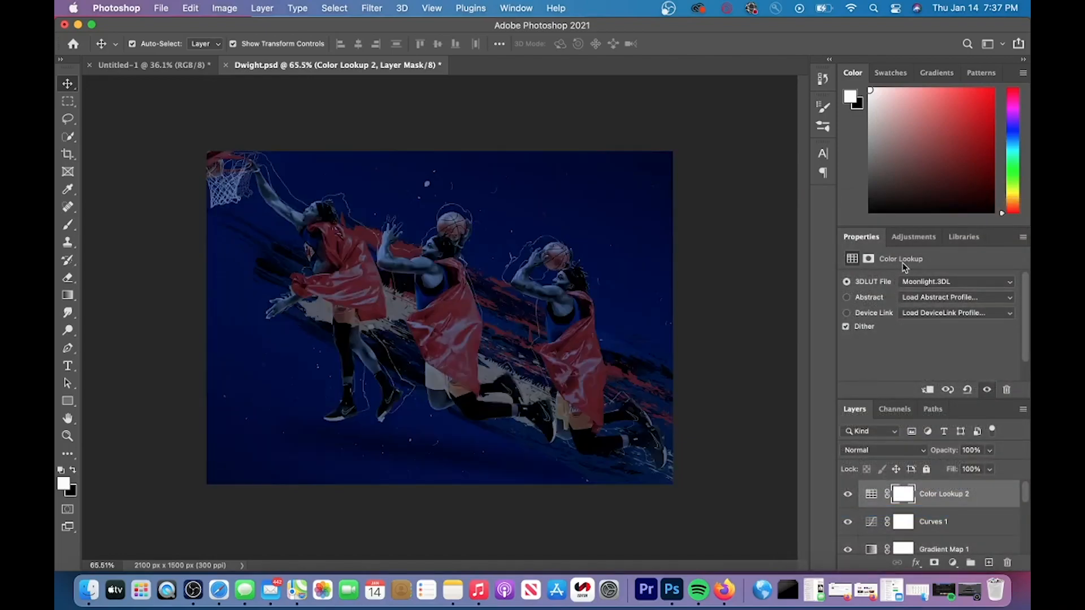
pyautogui.click(955, 282)
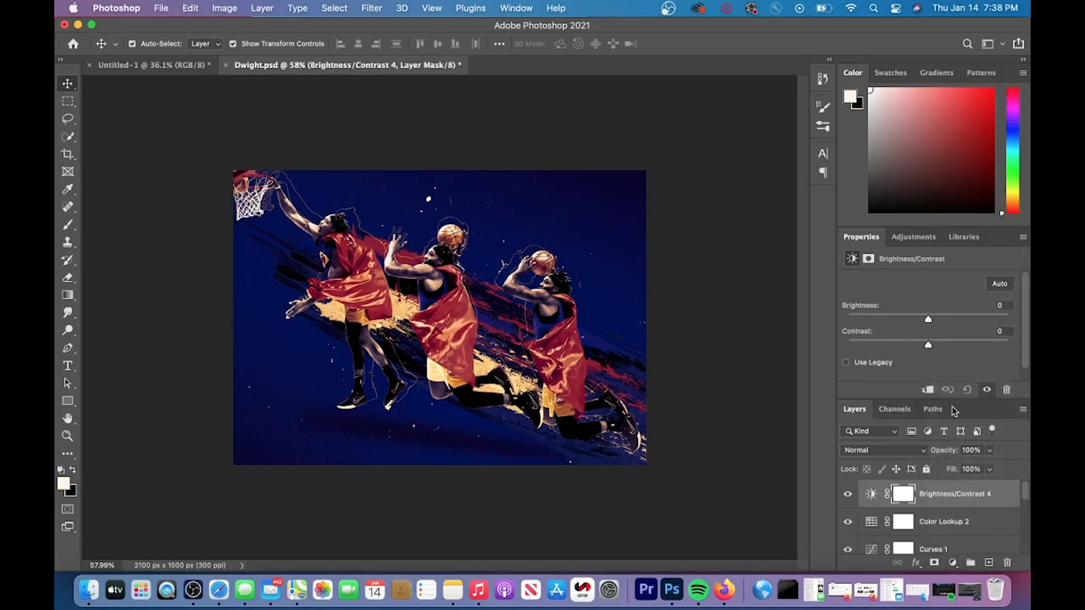
pyautogui.moveTo(928, 318); pyautogui.dragTo(943, 319)
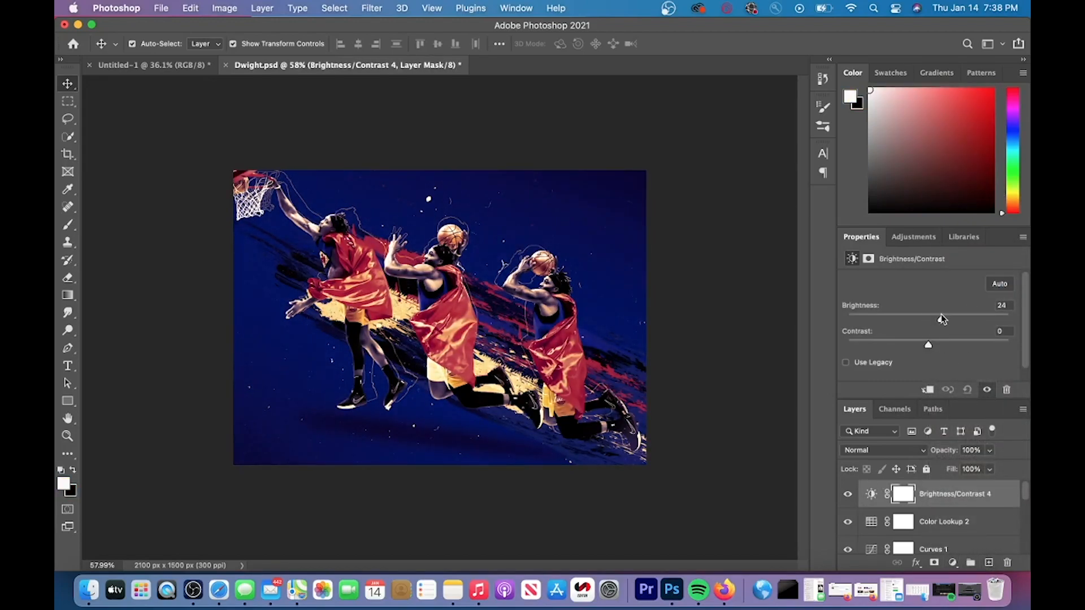